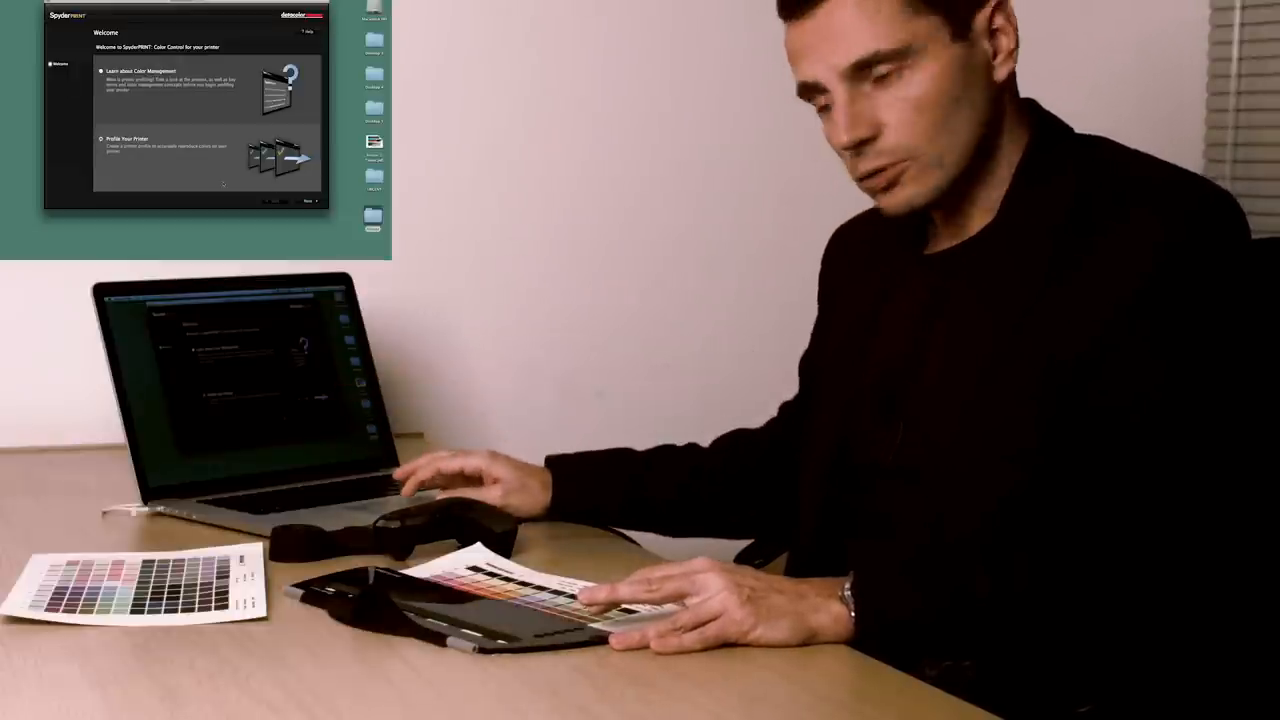
# Step: Choose Profile Your Printer and continue past the printer description page
pyautogui.click(306, 200)
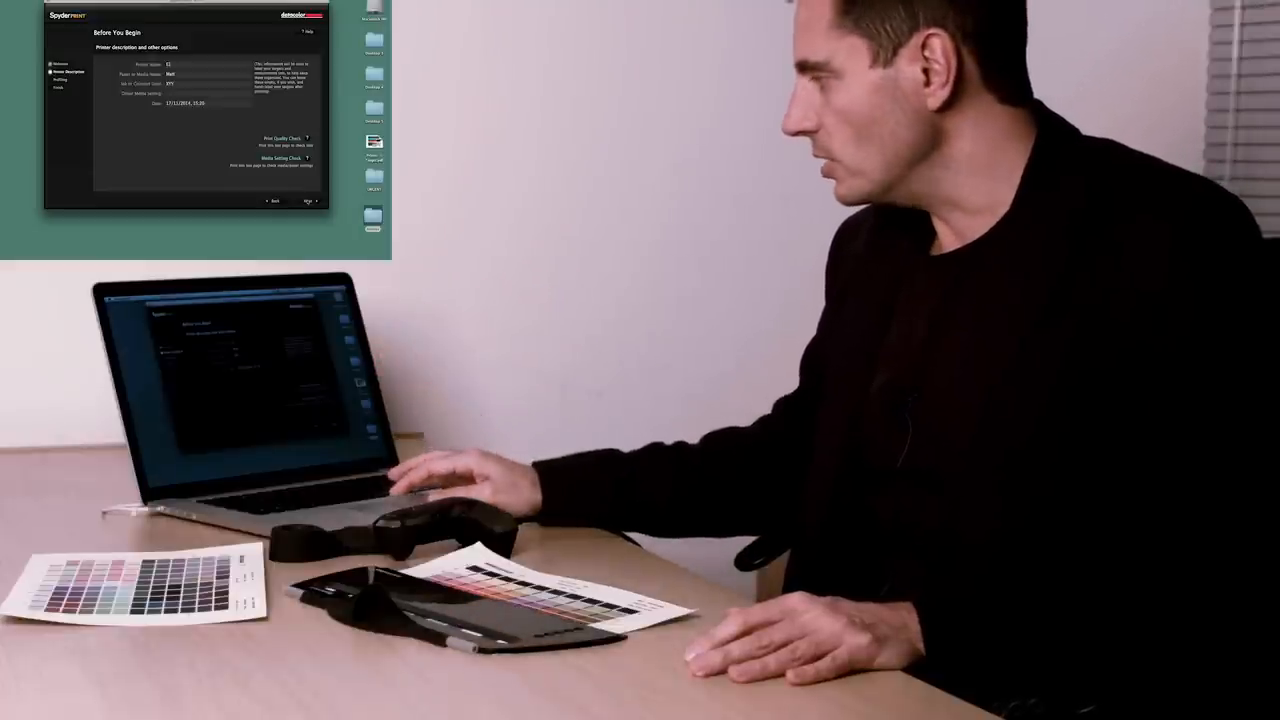
pyautogui.click(311, 201)
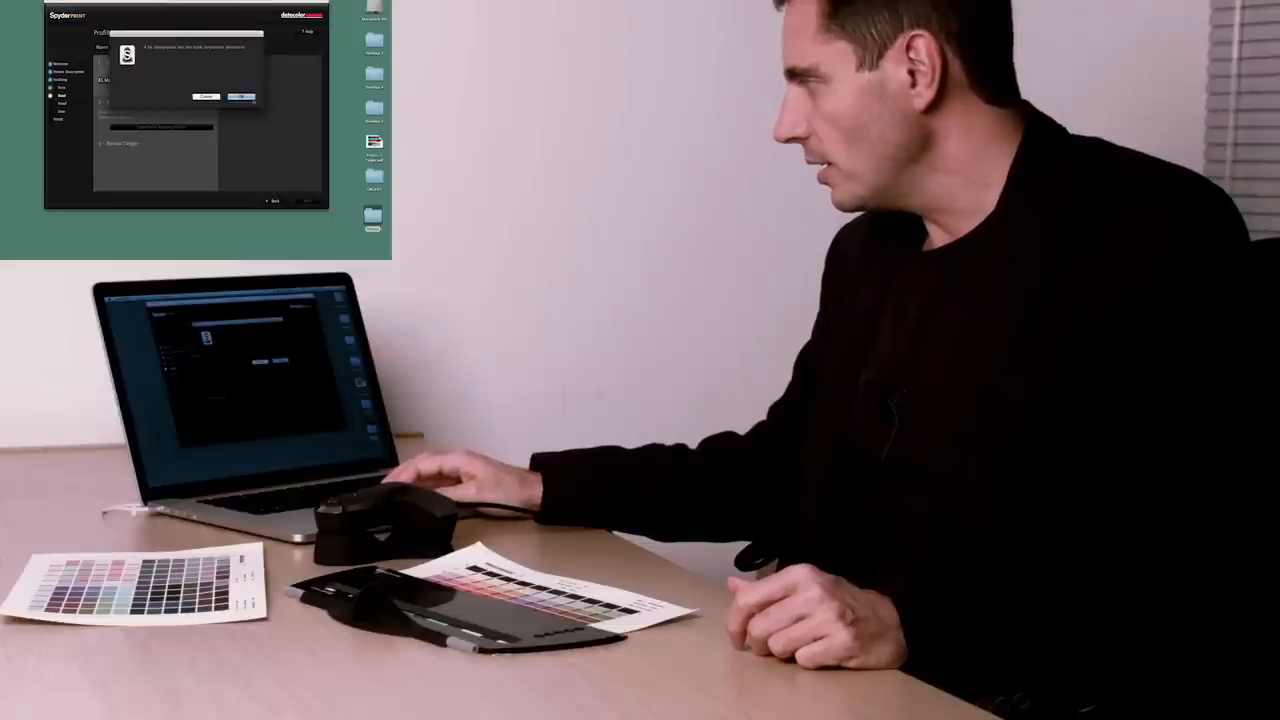
# Step: Confirm the instrument prompt, open the Patch Reading Screen, and answer the strip-reading prompt
pyautogui.click(240, 96)
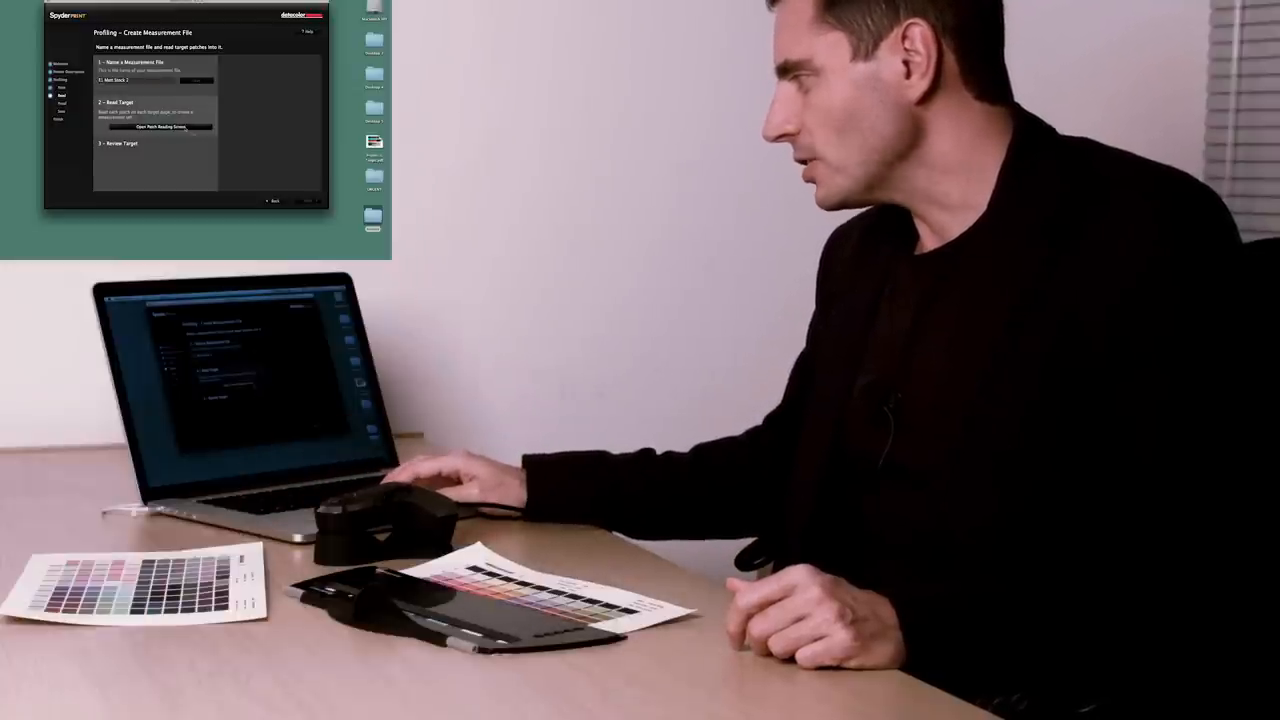
pyautogui.click(156, 126)
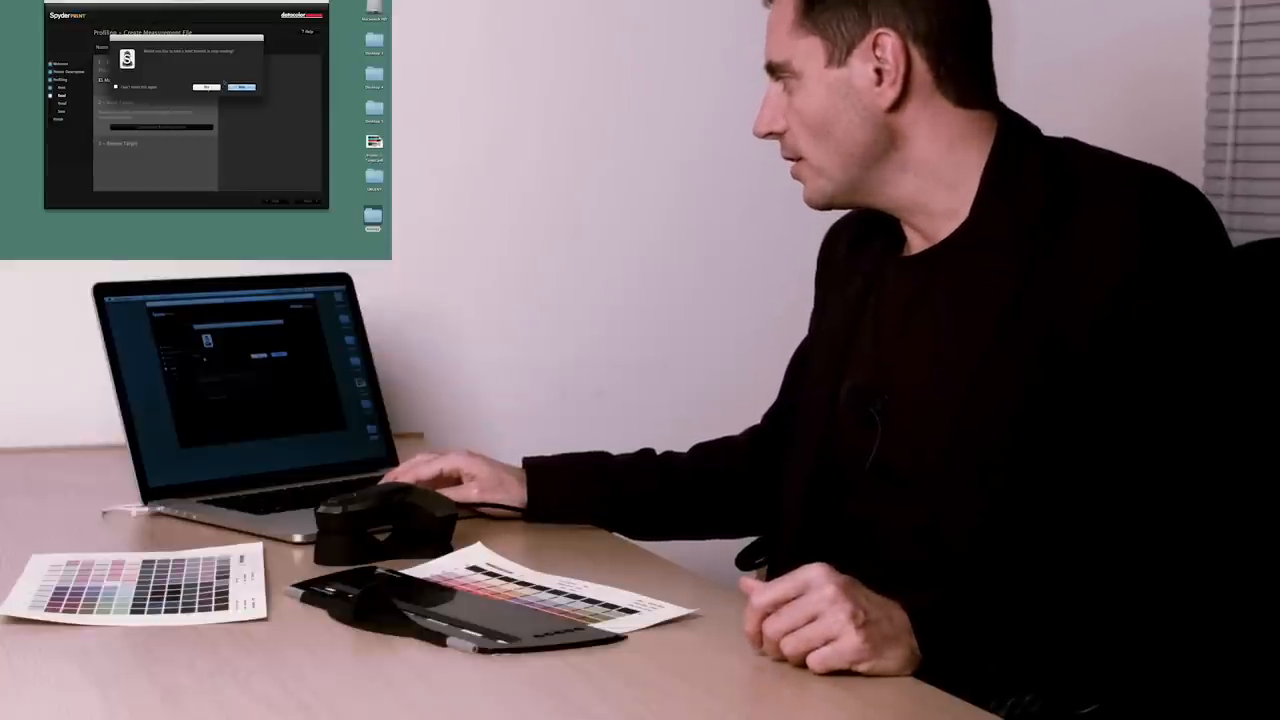
pyautogui.click(206, 87)
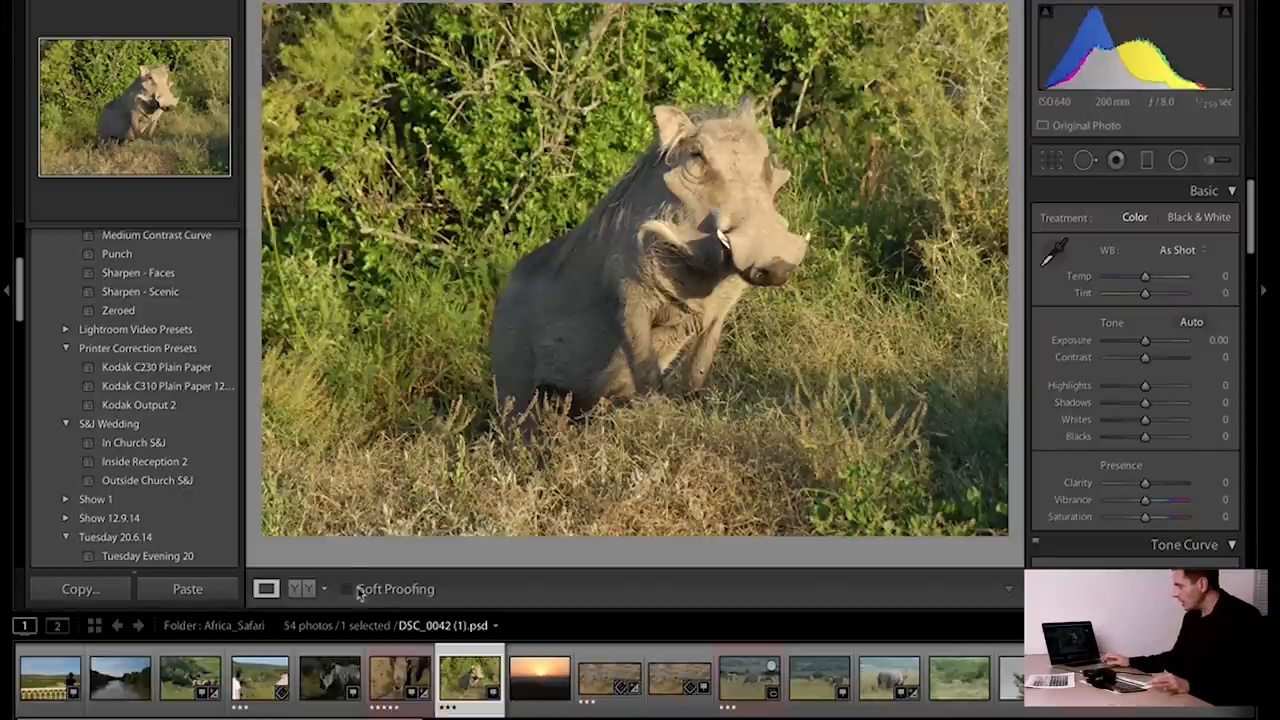
pyautogui.moveTo(352, 589)
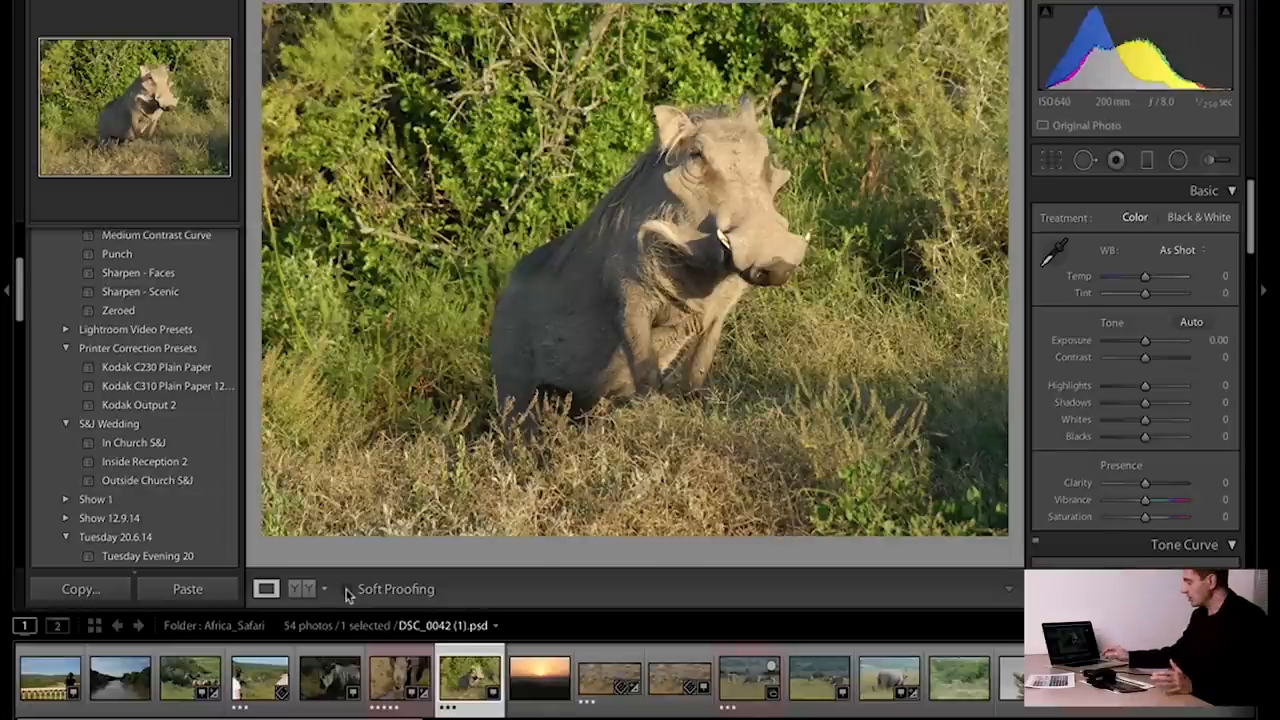
# Step: Enable Soft Proofing for the warthog photo
pyautogui.click(350, 589)
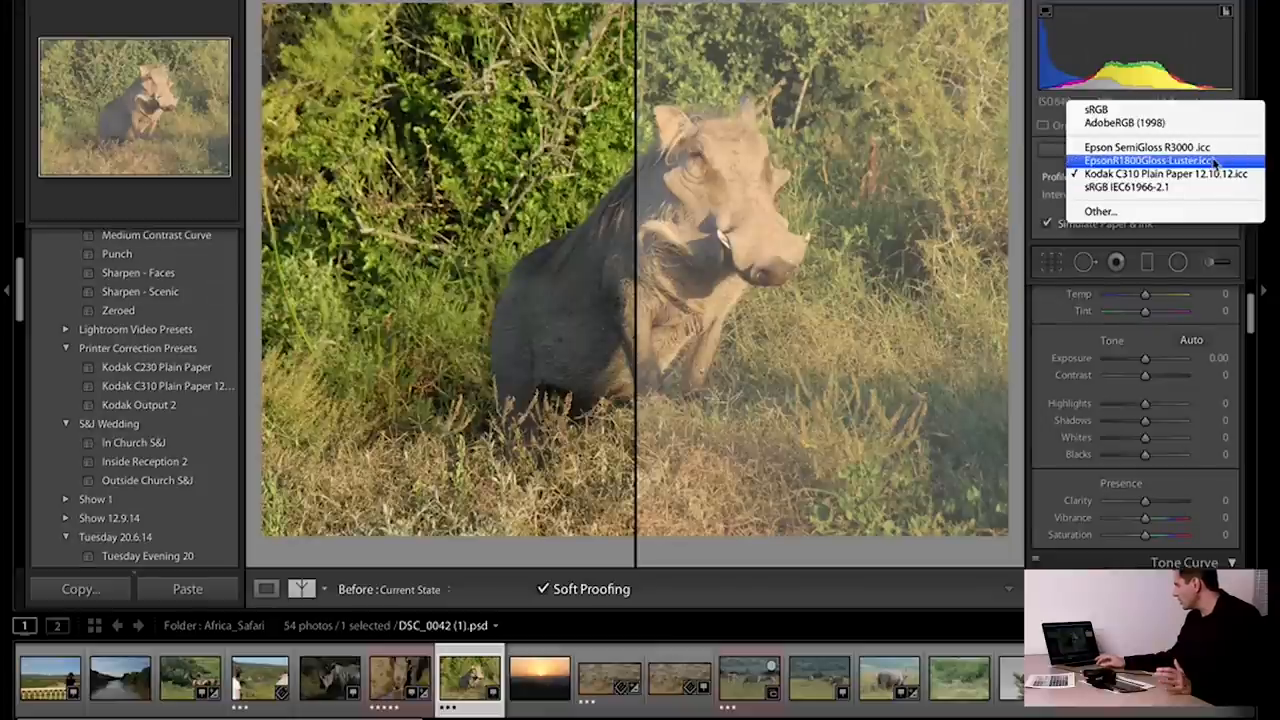
# Step: Proof with EpsonR1800Gloss-Luster.icc and raise the exposure to about +0.20
pyautogui.click(1148, 160)
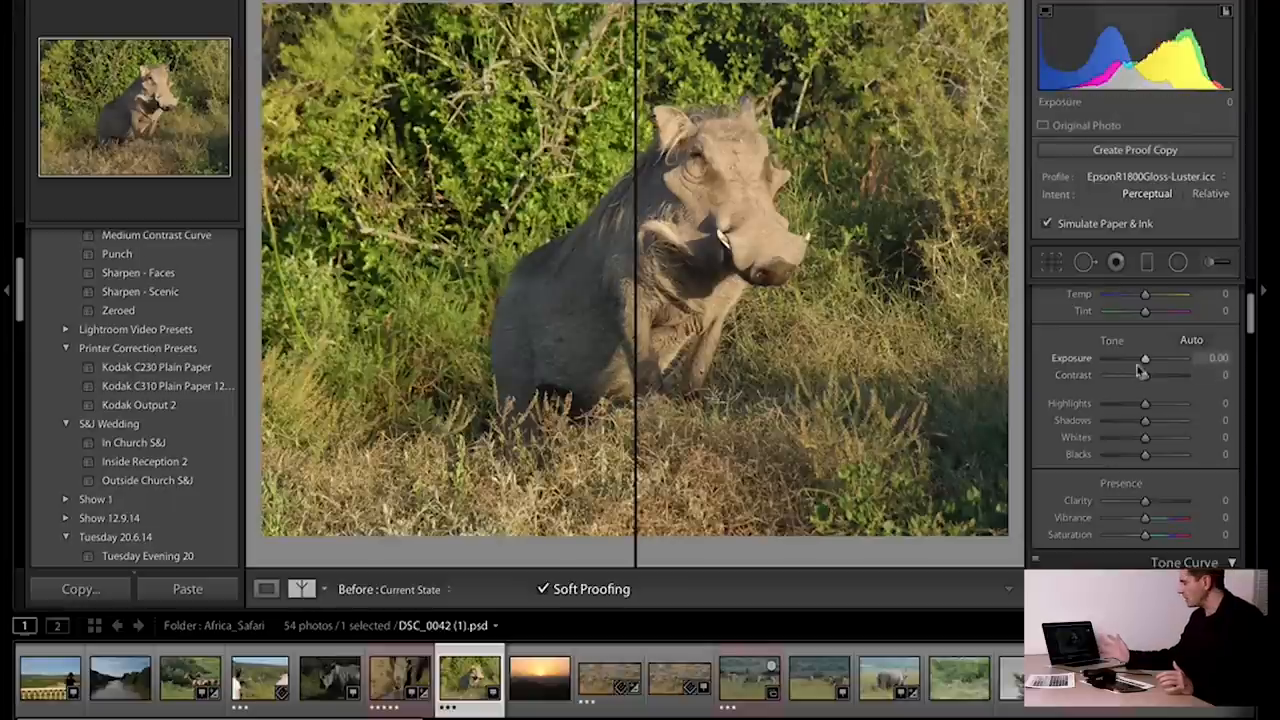
pyautogui.moveTo(1145, 358); pyautogui.dragTo(1150, 358)
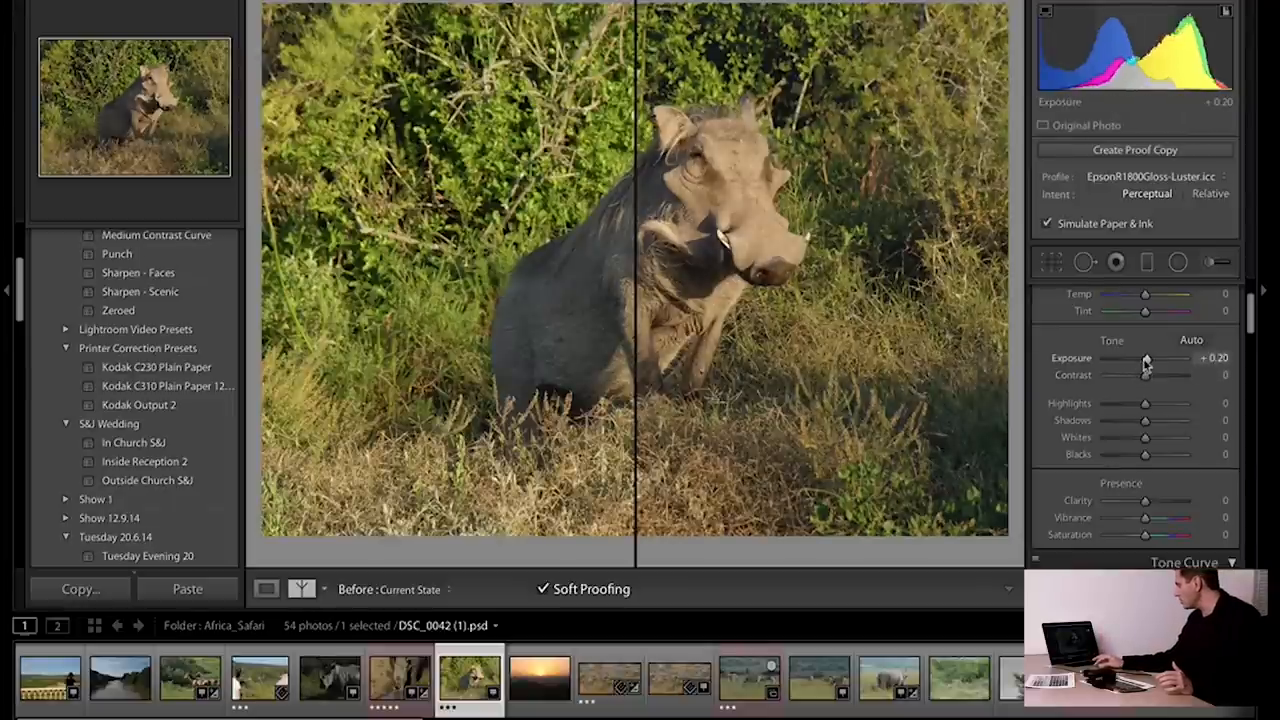
pyautogui.moveTo(1145, 359); pyautogui.dragTo(1150, 359)
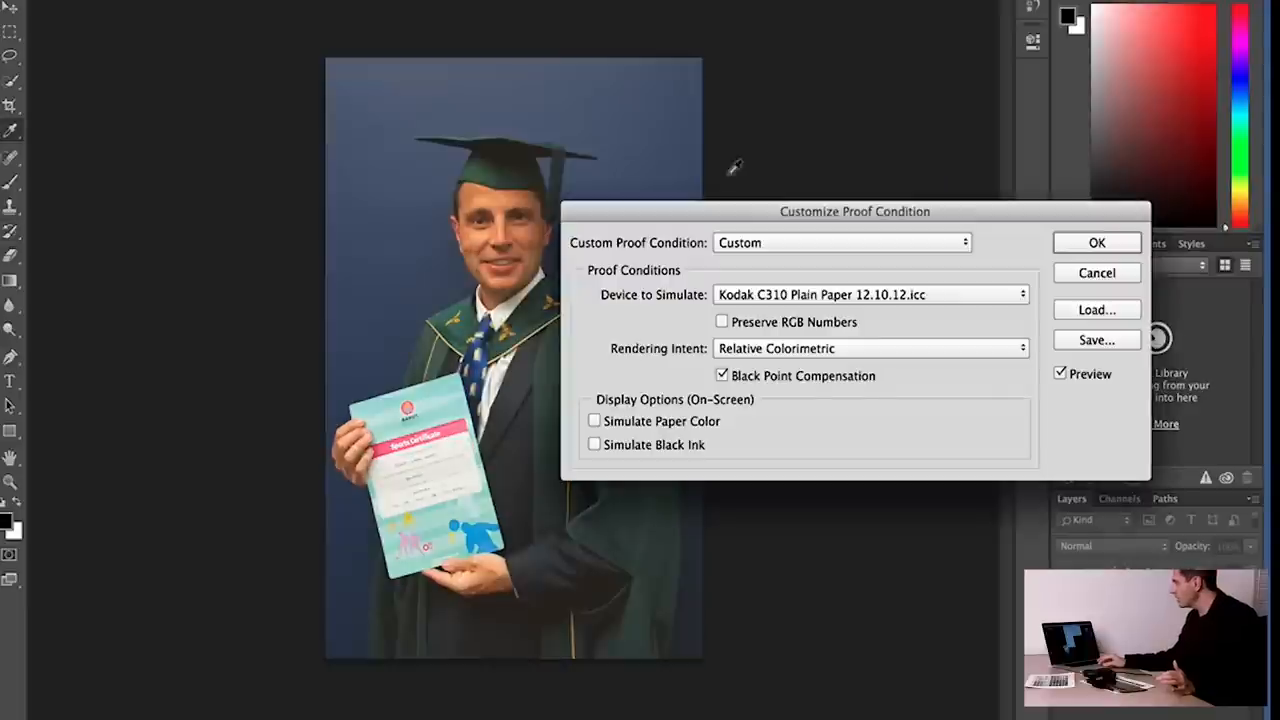
# Step: Set Device to Simulate to Kodak C310 Plain Paper 12.10.12.icc
pyautogui.click(870, 294)
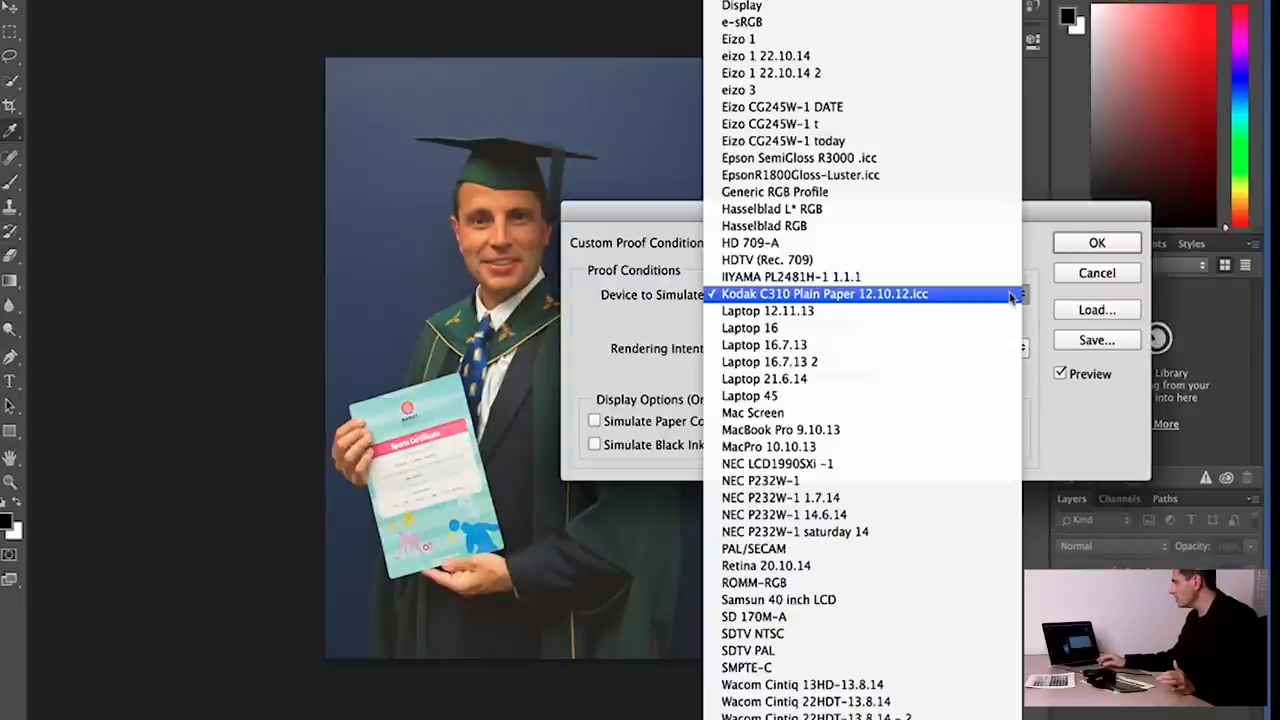
pyautogui.click(823, 293)
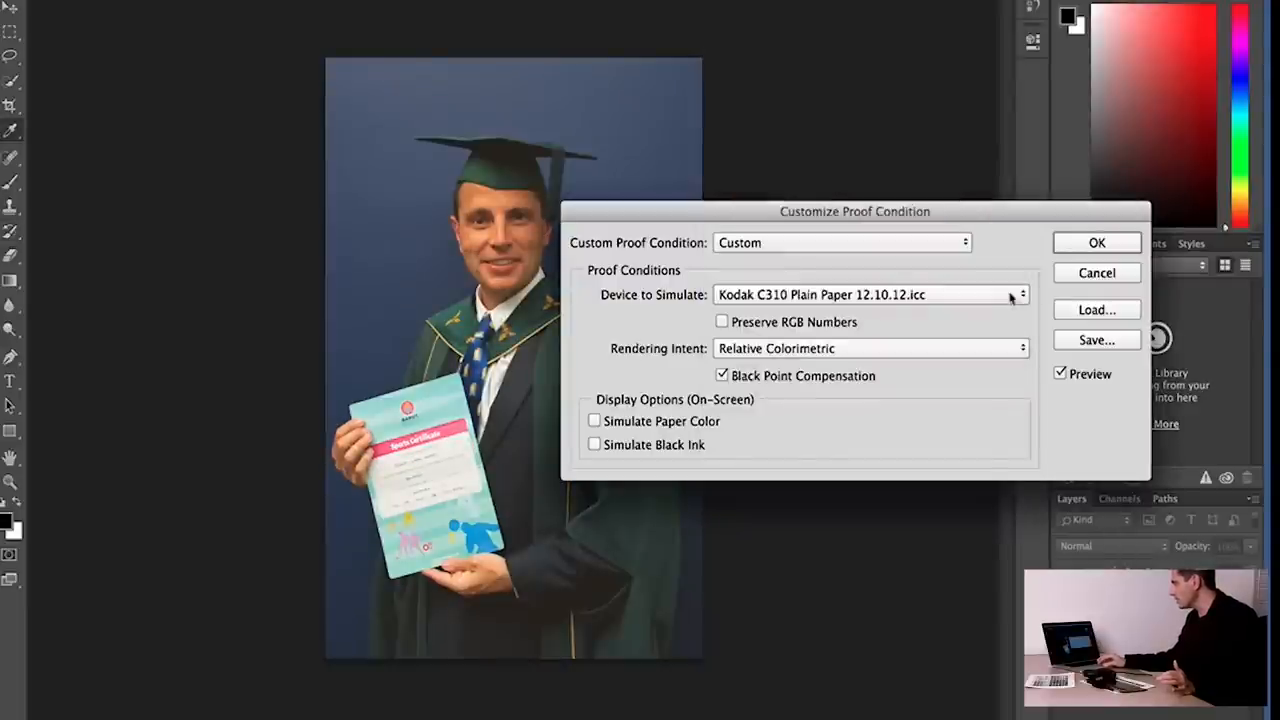